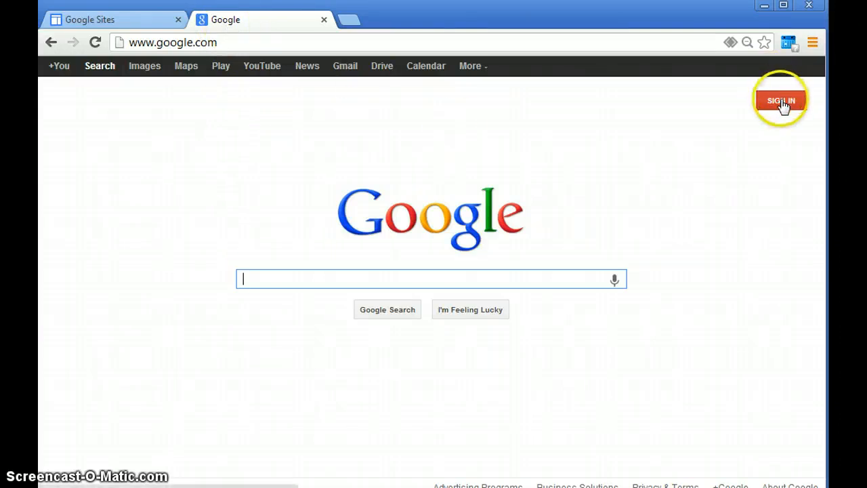
Open the Google sign-in page from google.com and choose to sign up for a new account
click(780, 99)
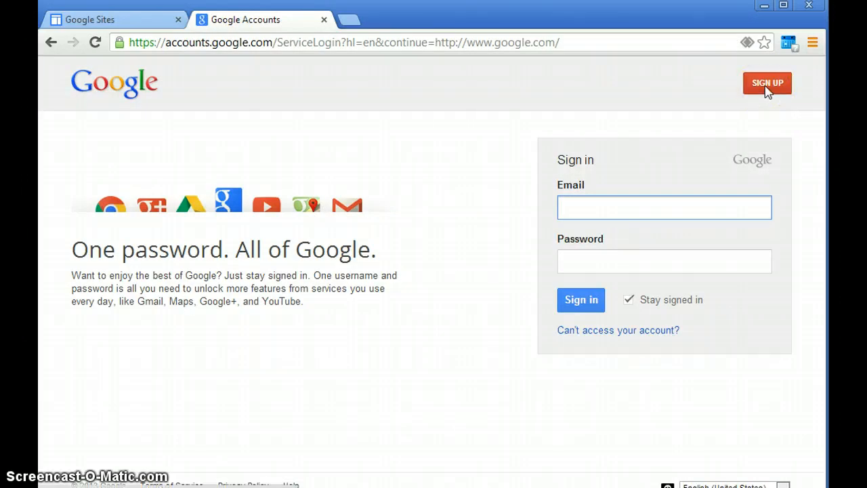
click(775, 84)
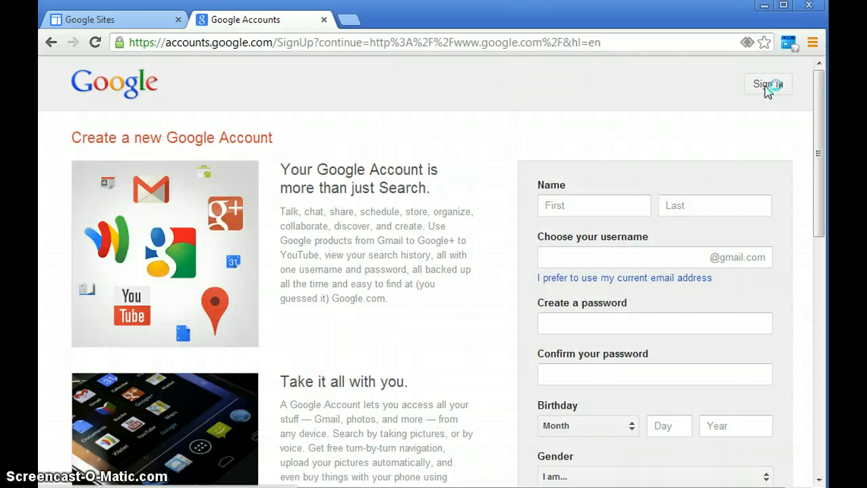
click(594, 206)
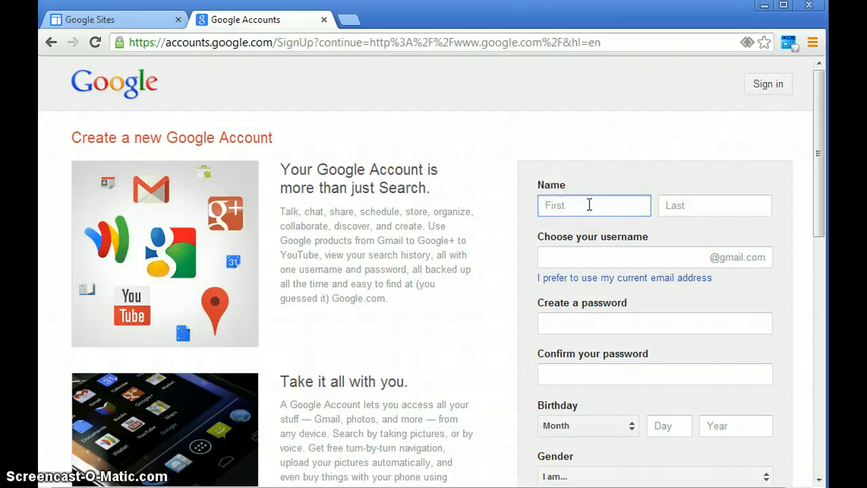
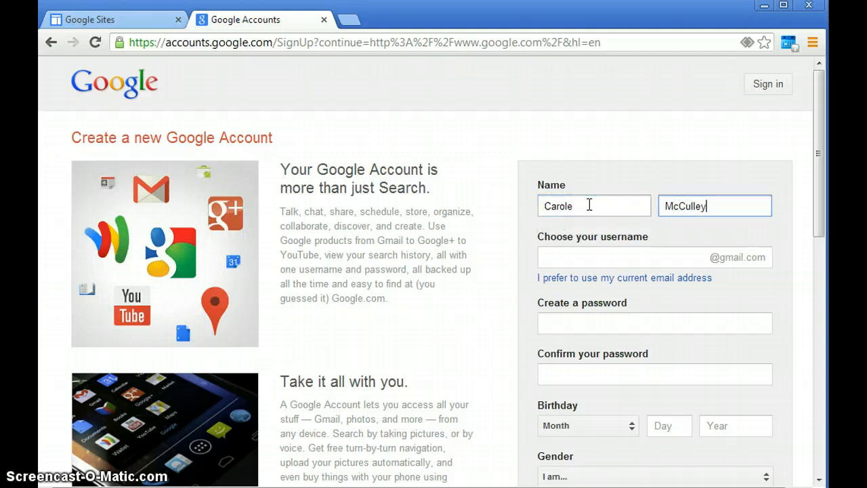
click(640, 256)
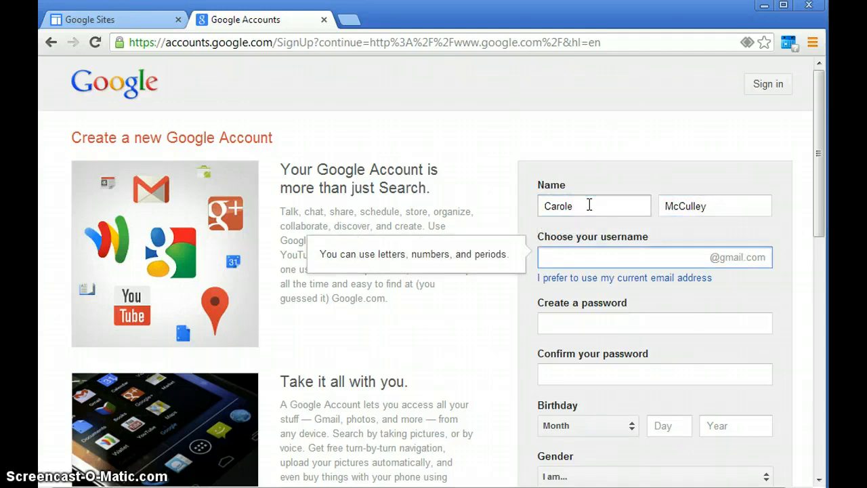
click(630, 256)
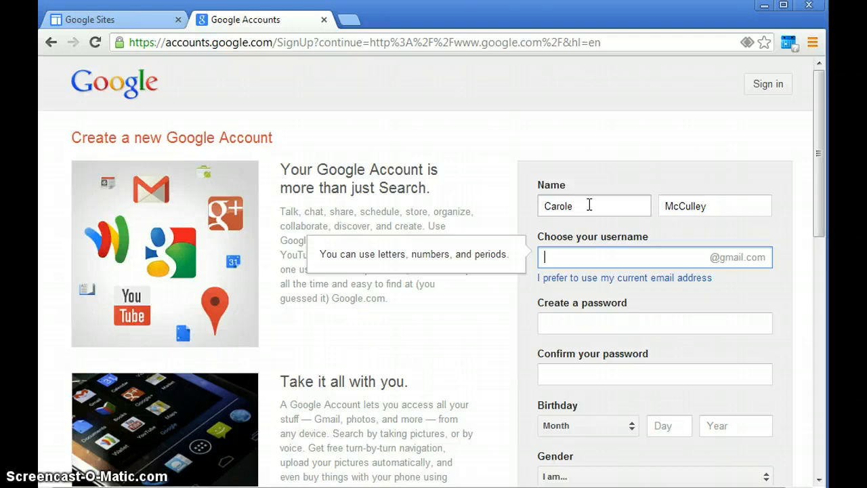
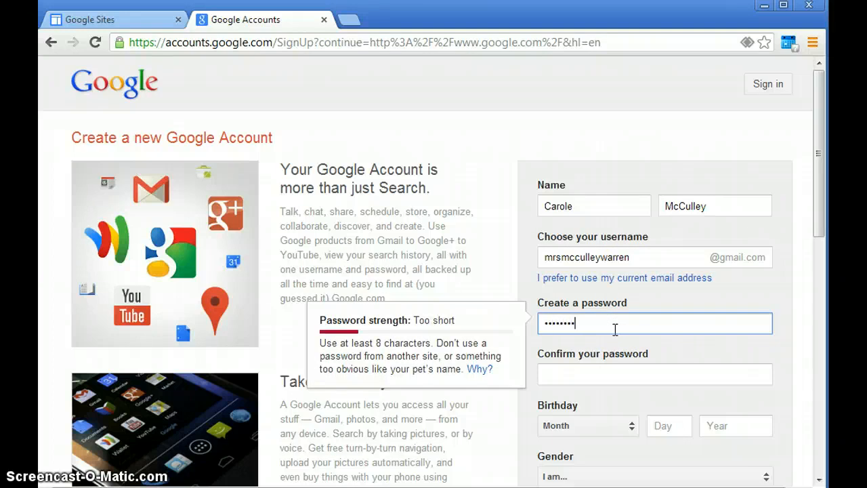
Confirm the password and set the birthday to April 09, 1983
click(655, 374)
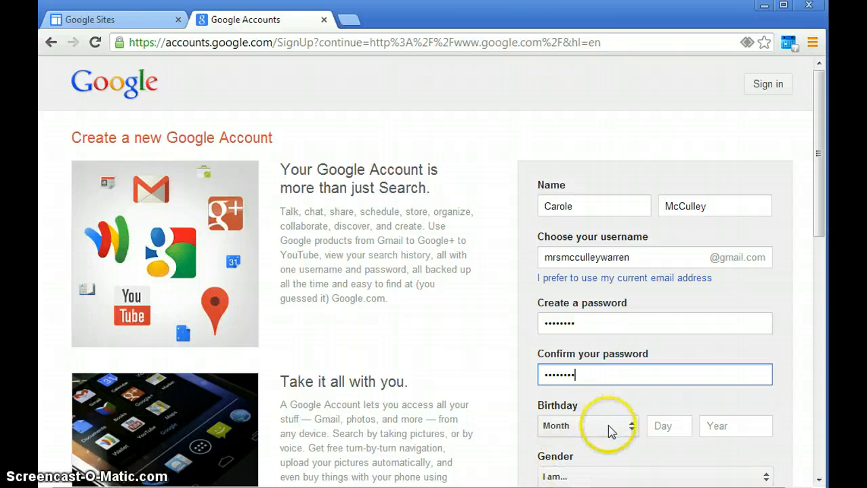
click(593, 425)
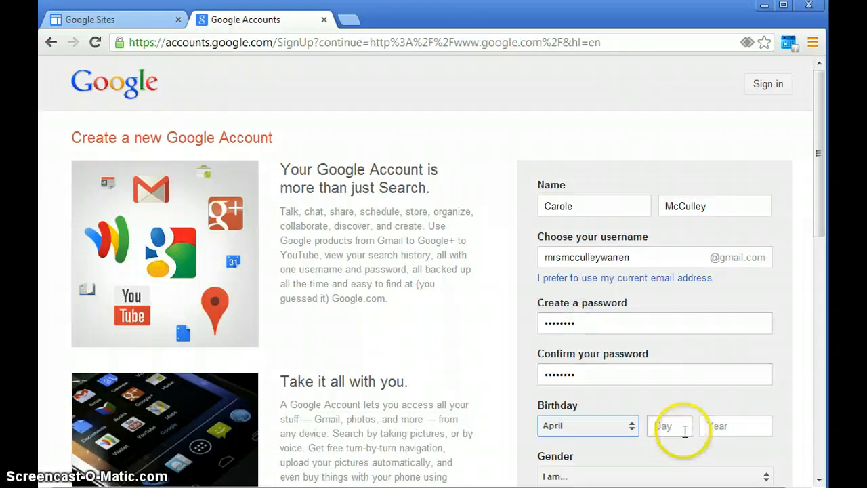
text(09)
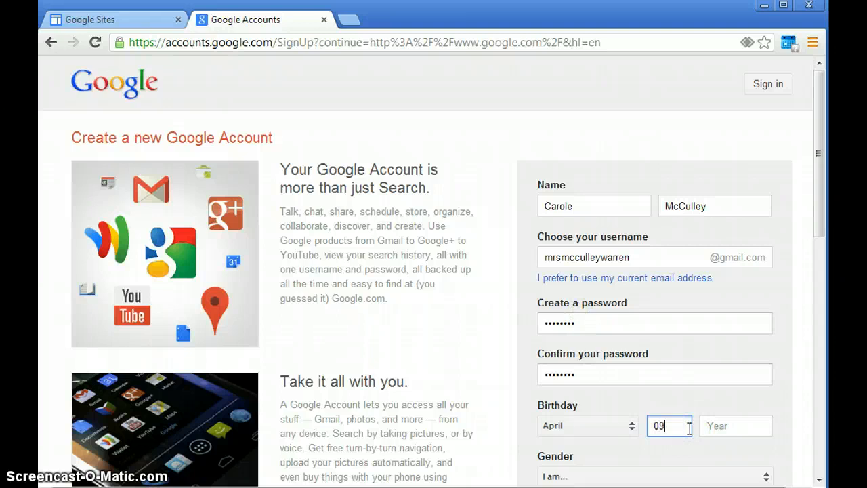
text(1983)
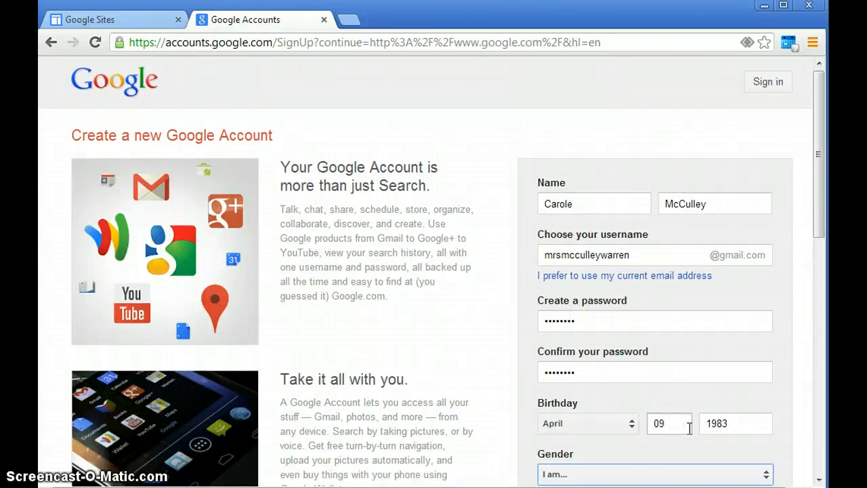
Set gender to Female and select the mobile phone field
scroll(down, 3)
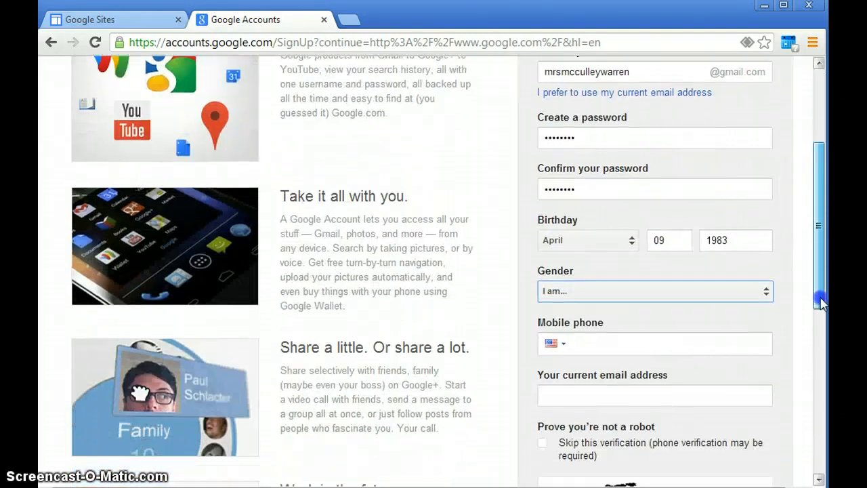
click(654, 290)
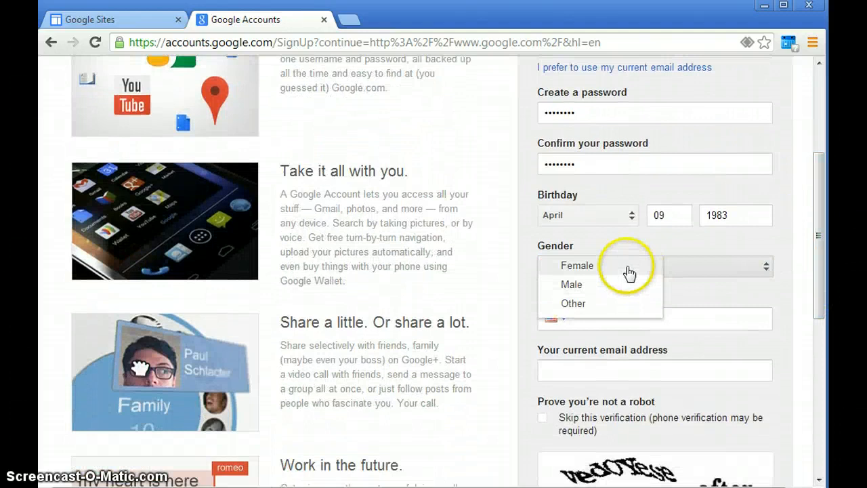
click(575, 265)
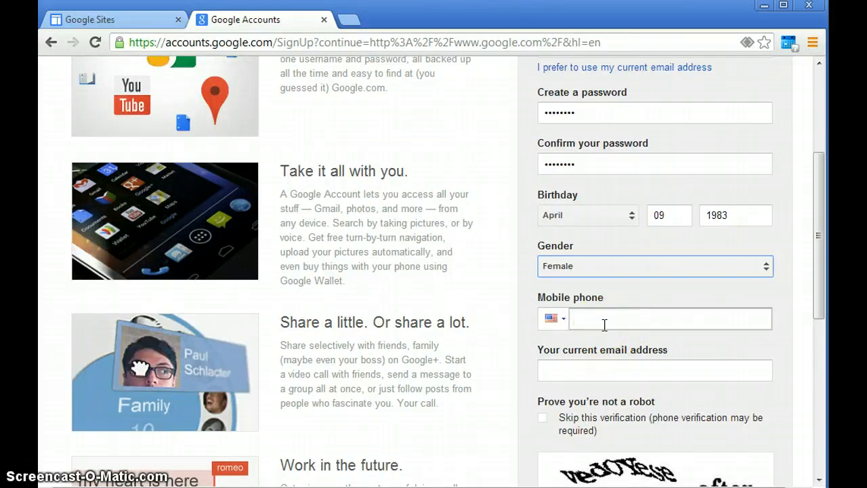
click(654, 370)
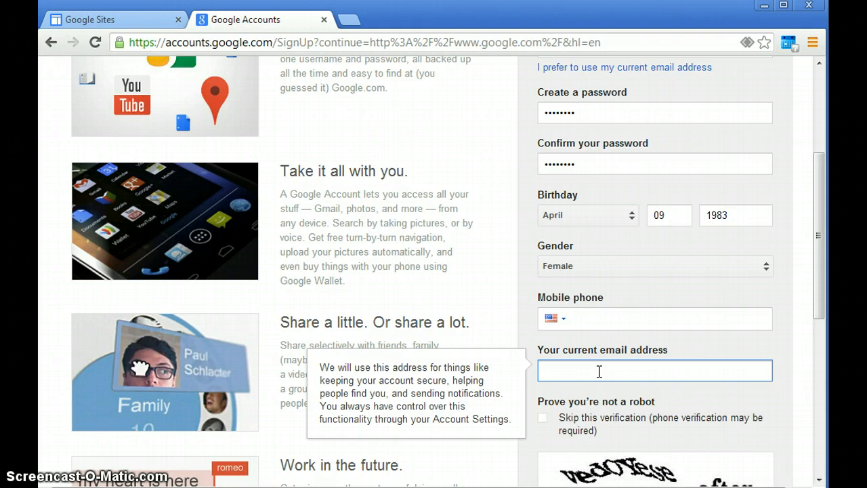
click(600, 371)
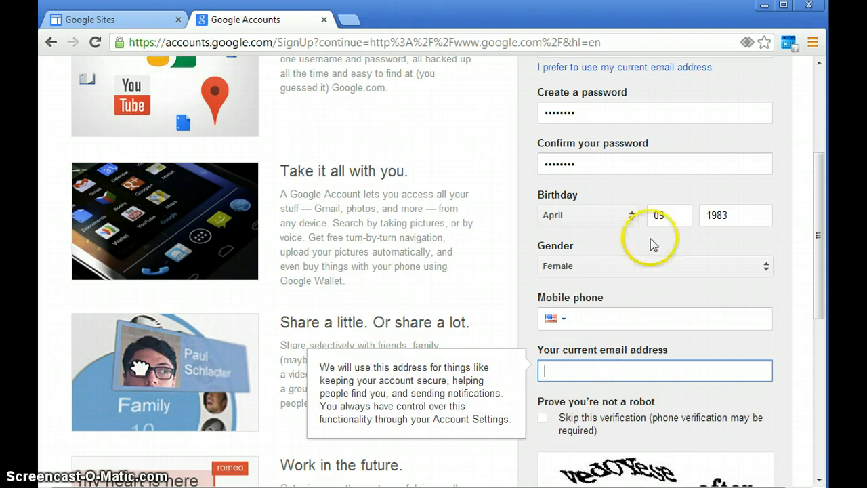
scroll(down, 3)
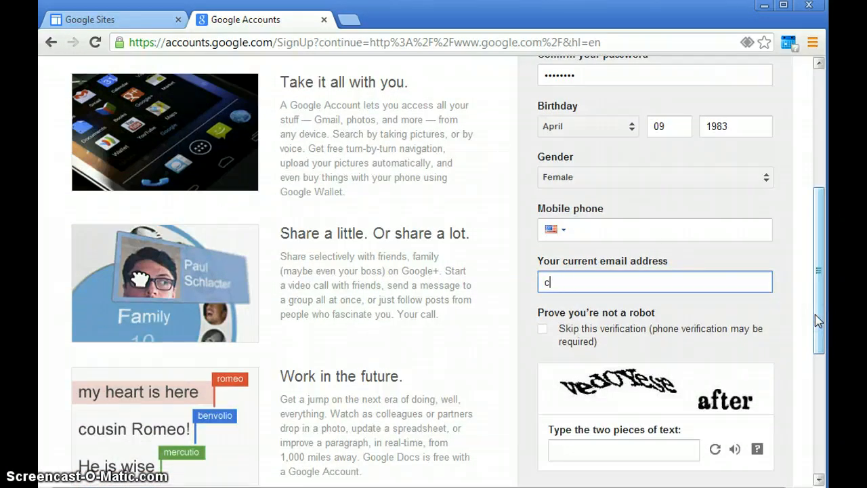
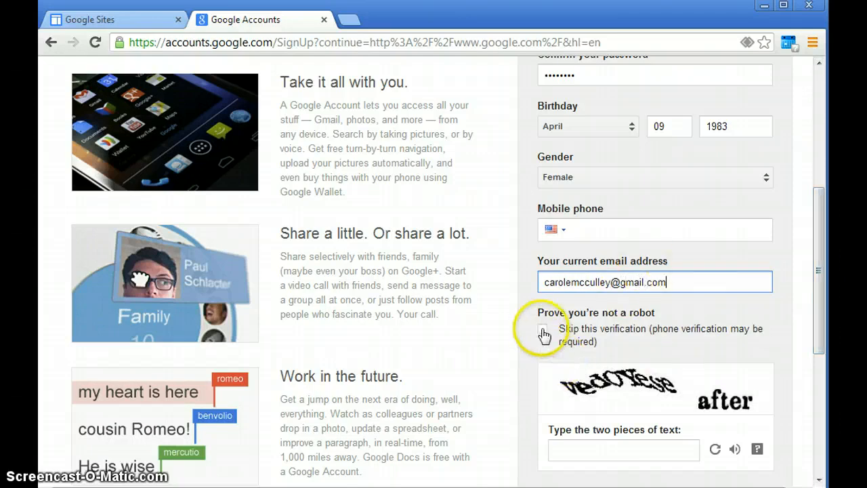
click(542, 334)
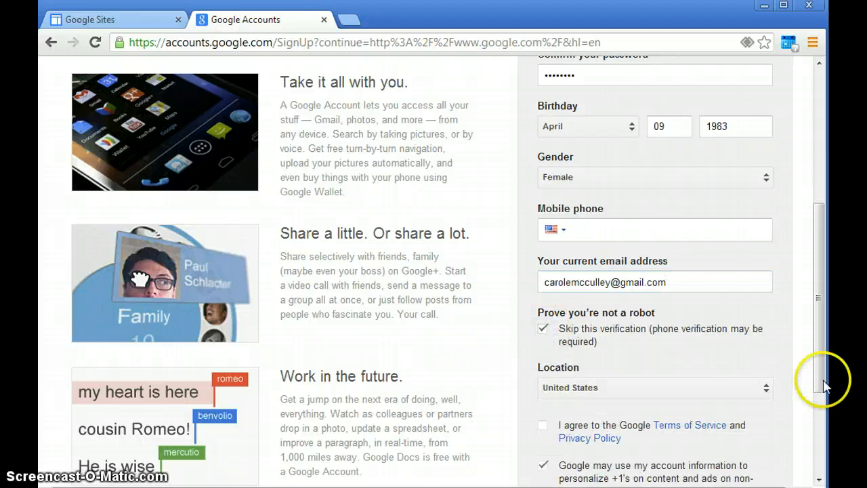
scroll(down, 3)
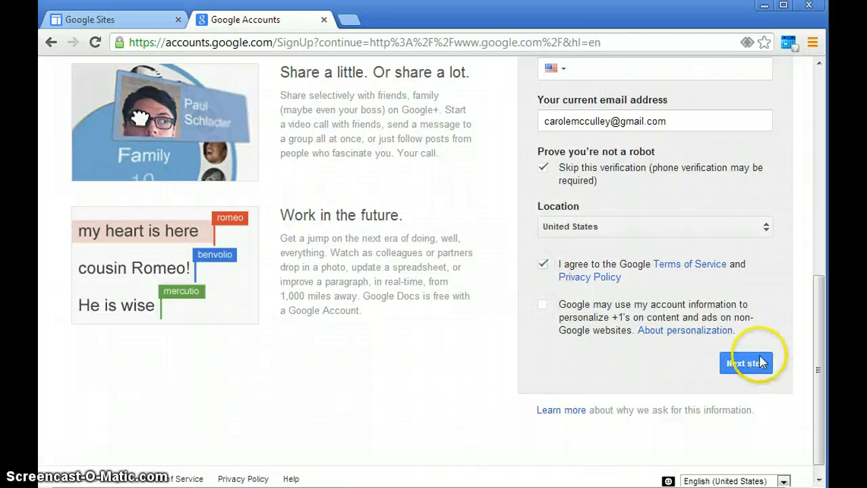
click(746, 362)
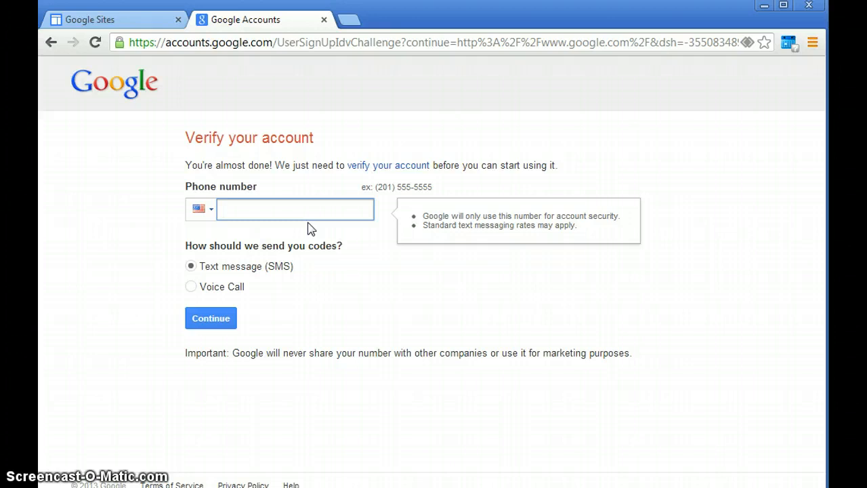
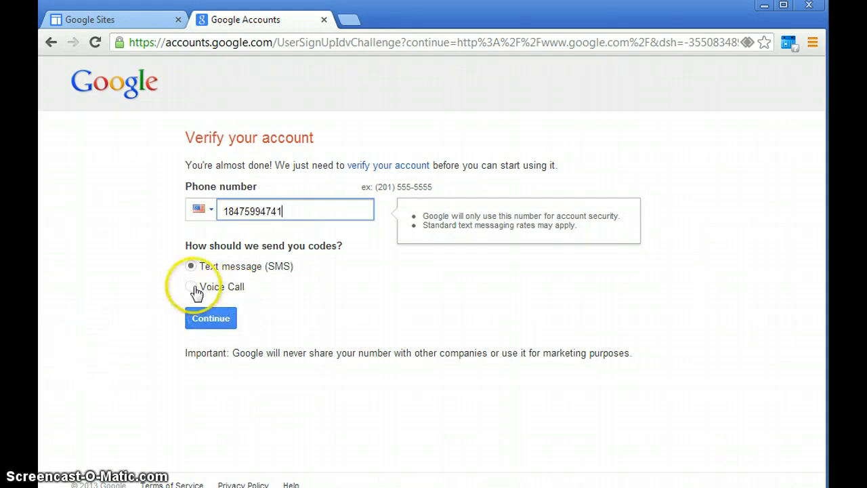
click(210, 318)
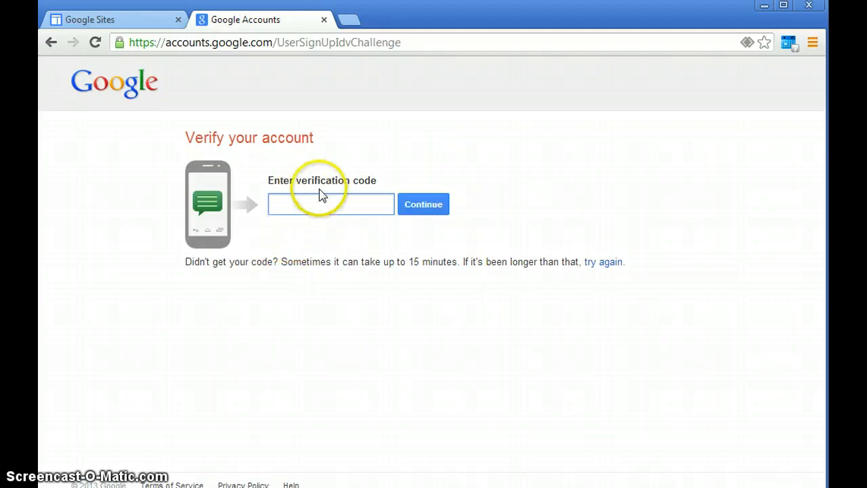
mouse_move(359, 276)
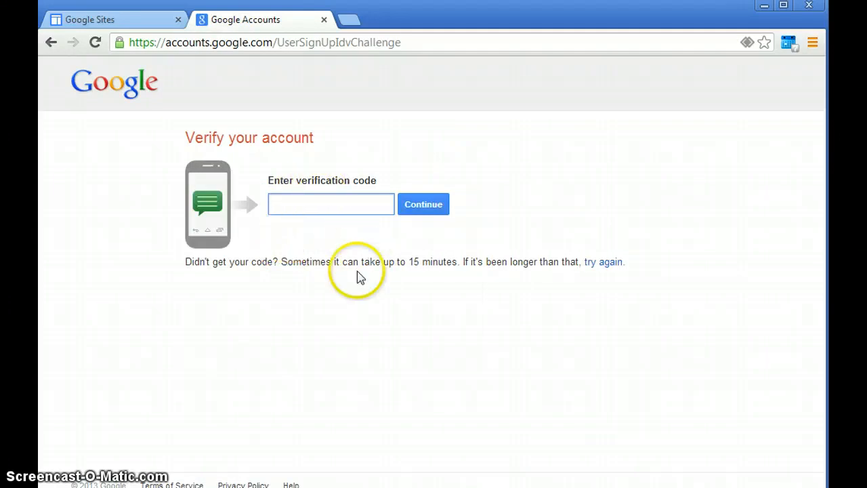
mouse_move(435, 315)
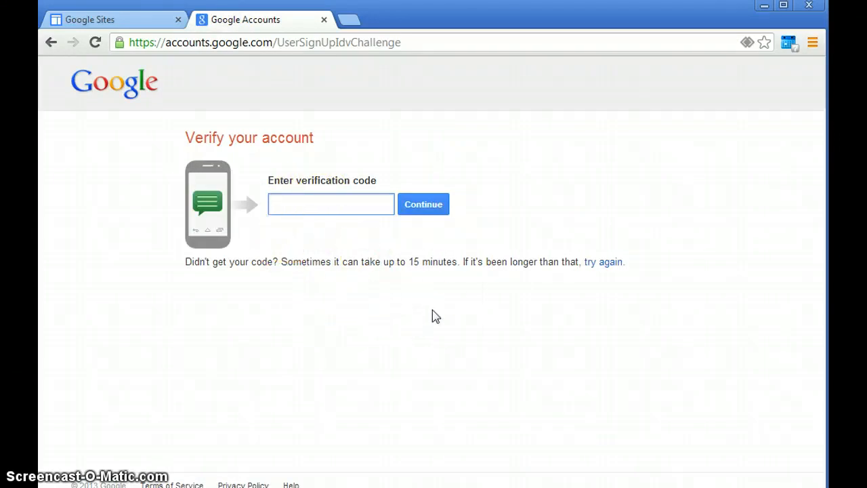
click(330, 204)
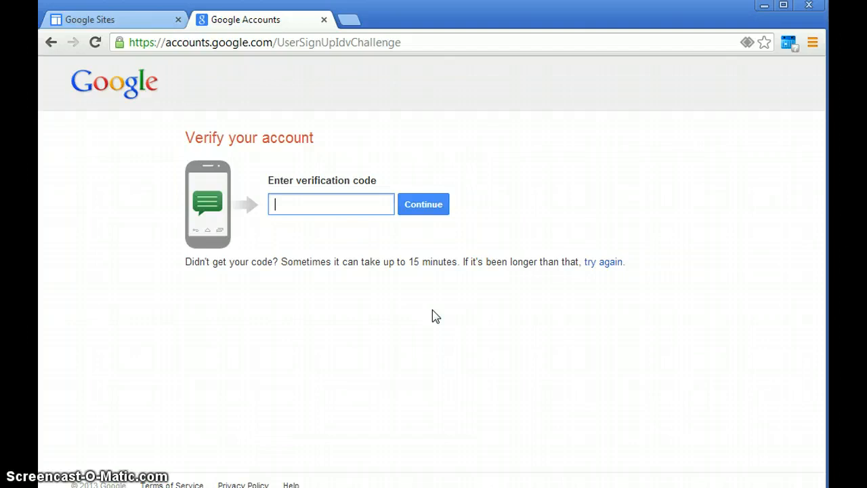